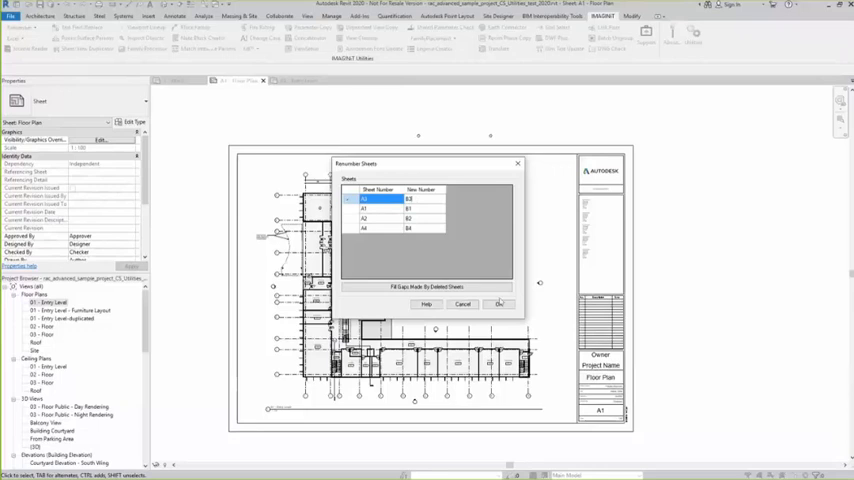
Cancel the Renumber Sheets dialog, leaving sheet B1 Floor Plan showing
left_click(500, 304)
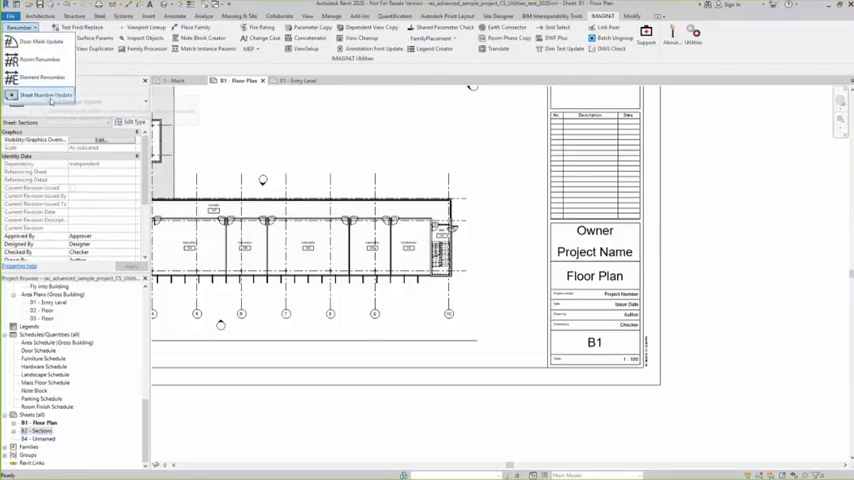
Renumber the selected sheets sequentially B1, B2, B3 with the add-in's Renumber Sheets dialog
left_click(44, 94)
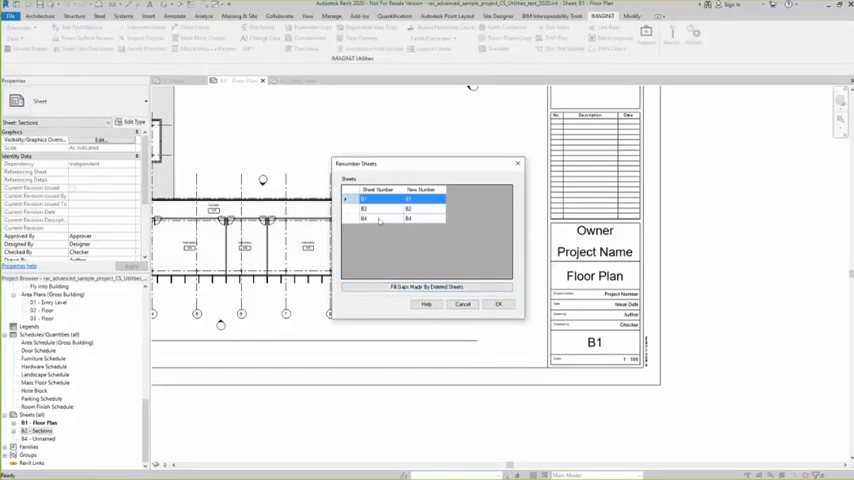
left_click(380, 208)
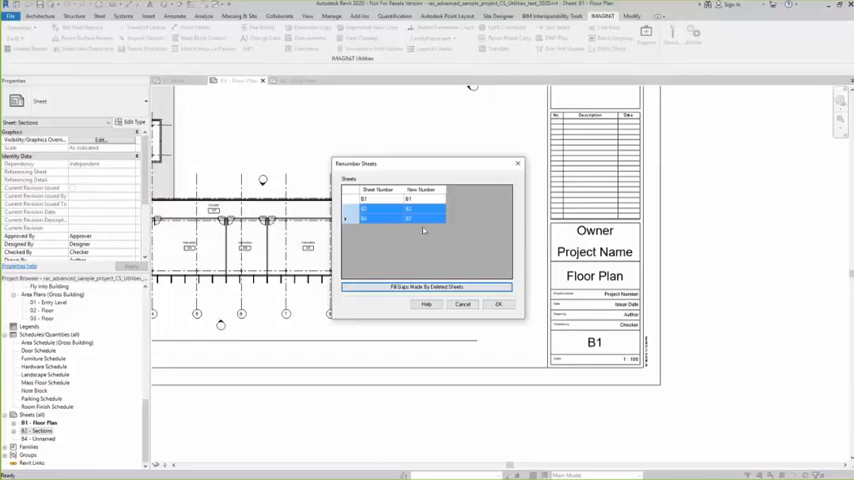
left_click(498, 304)
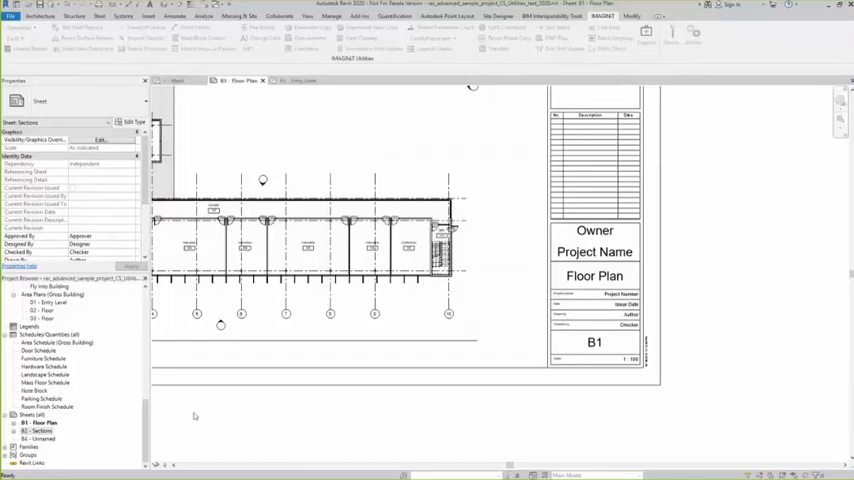